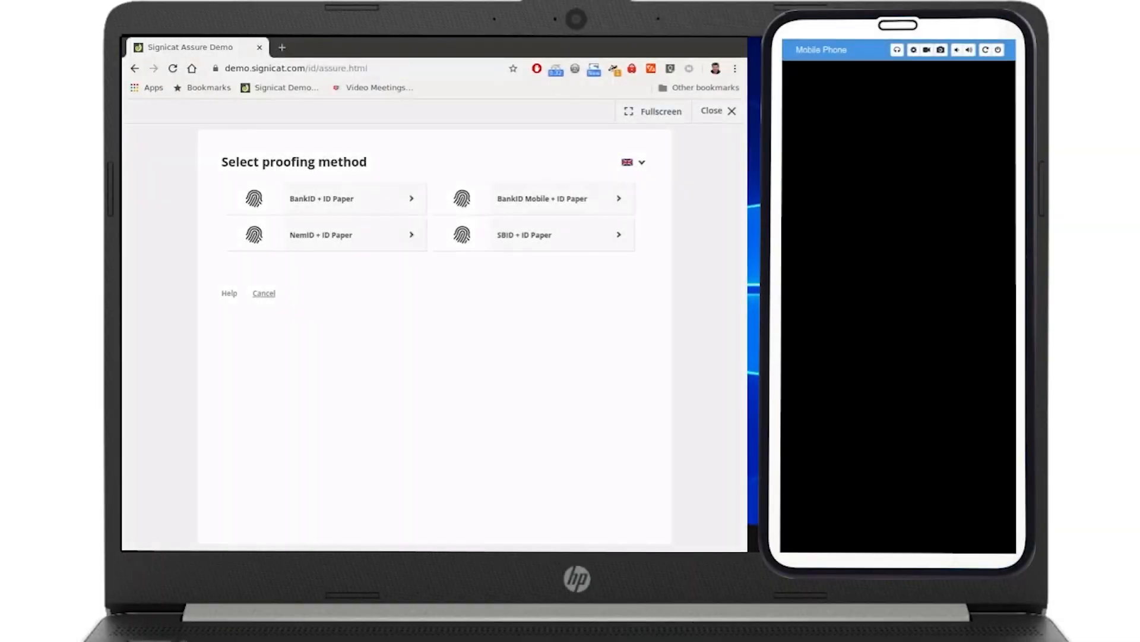
mouse_move(360, 234)
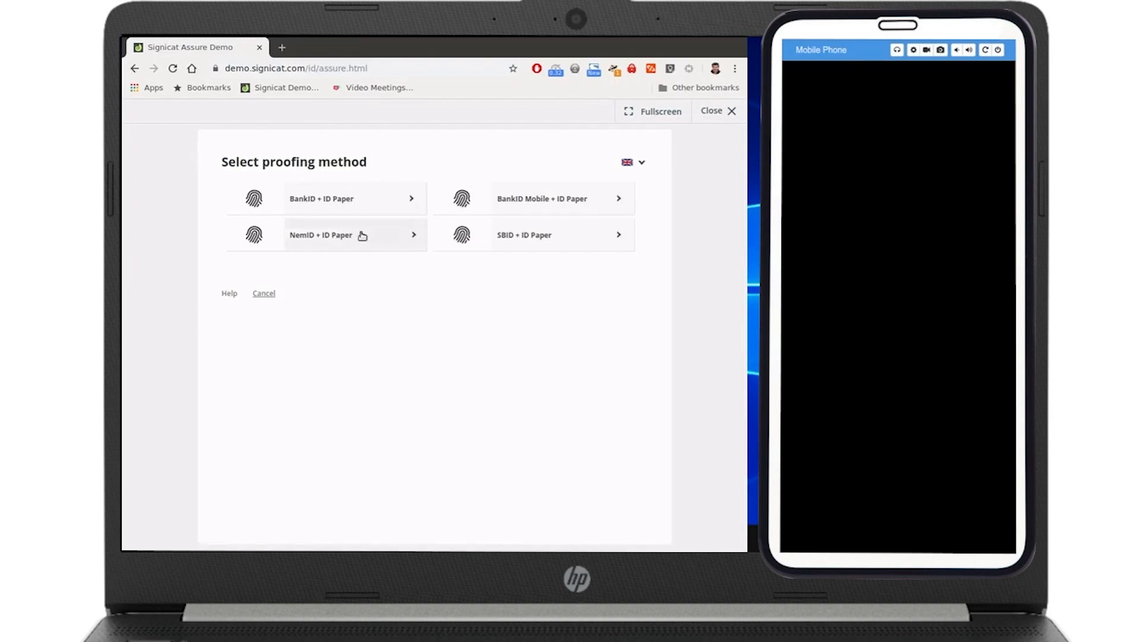
Step: Choose NemID + ID Paper and sign in with the NemID user ID and password up to the code step
left_click(348, 234)
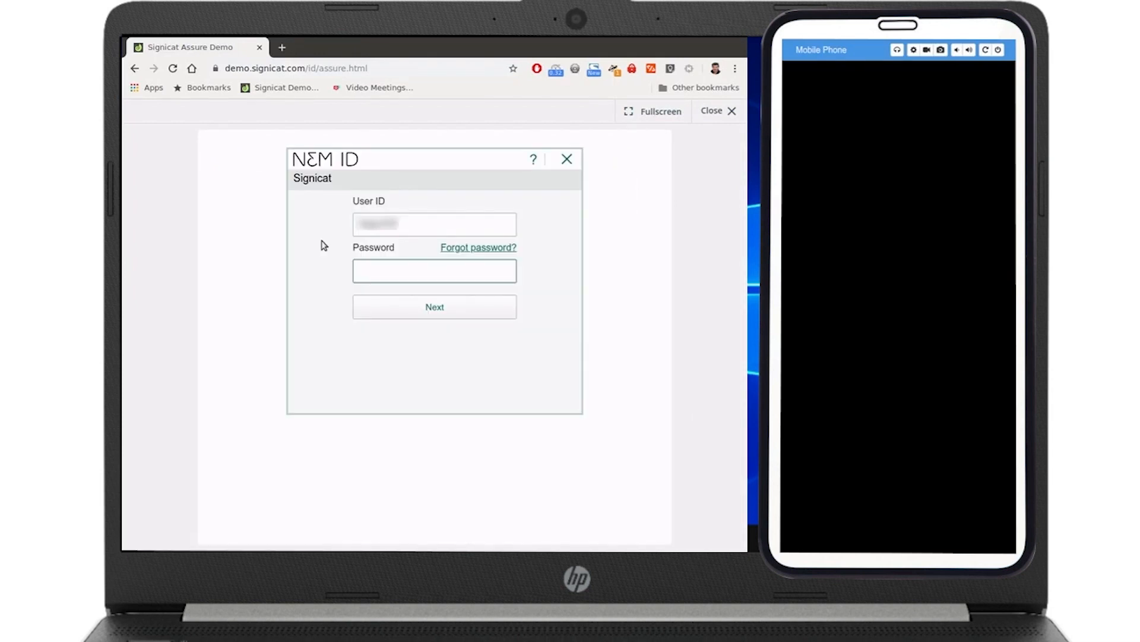
left_click(434, 307)
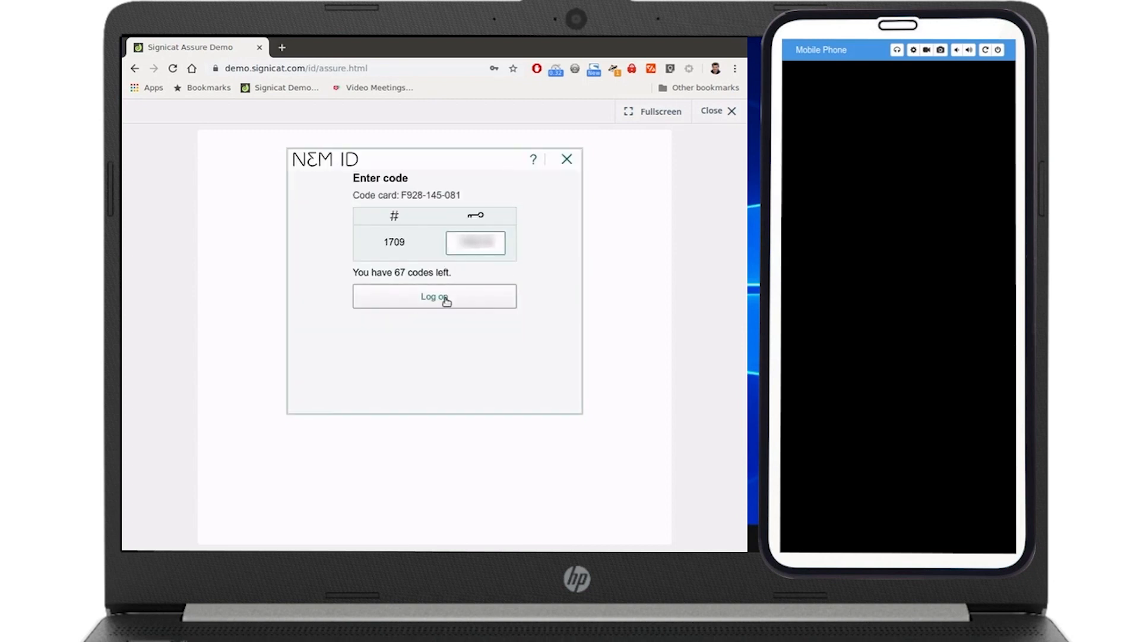
Step: Log on with the one-time code and send the passport-photo link to the phone
left_click(435, 297)
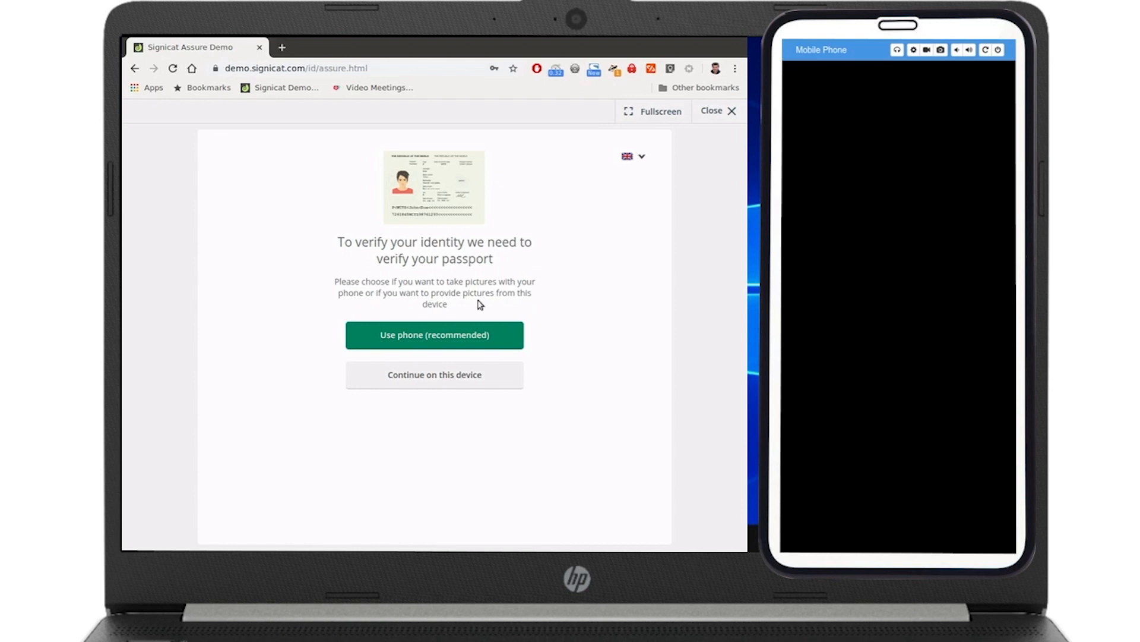
left_click(435, 335)
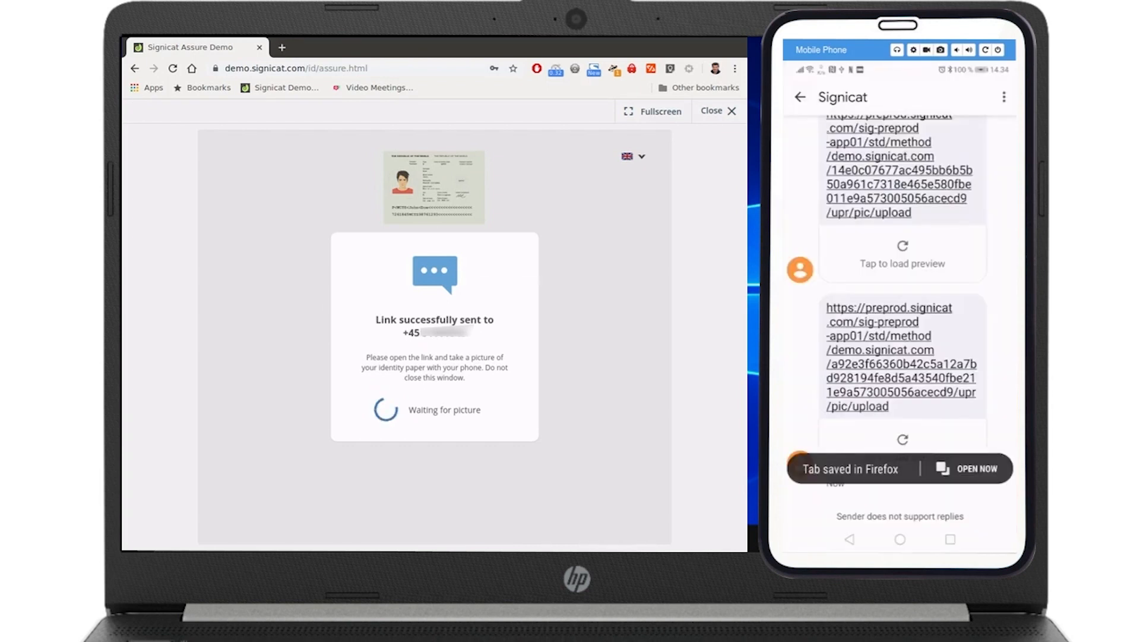
Step: Follow the SMS link on the phone, allow the camera and photograph the passport
left_click(889, 357)
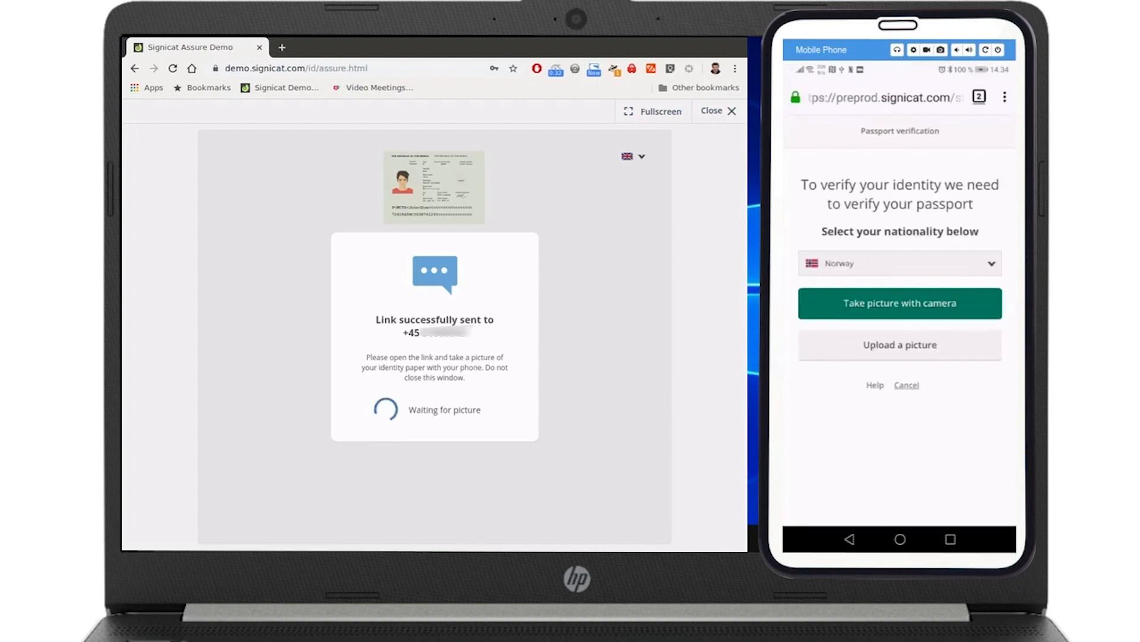
left_click(901, 263)
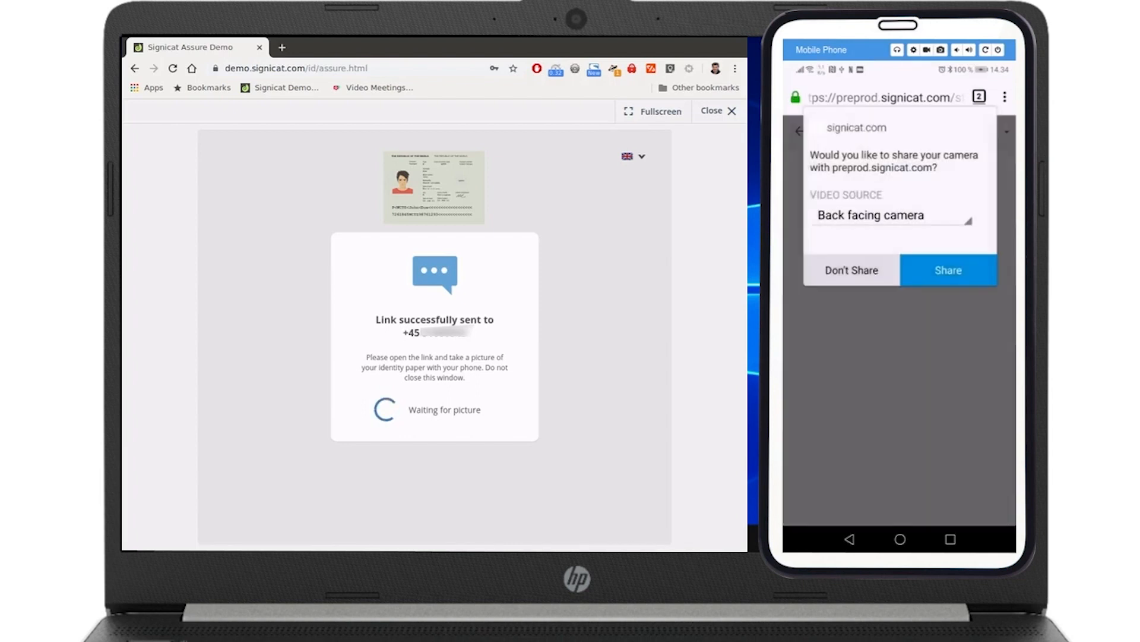
left_click(948, 271)
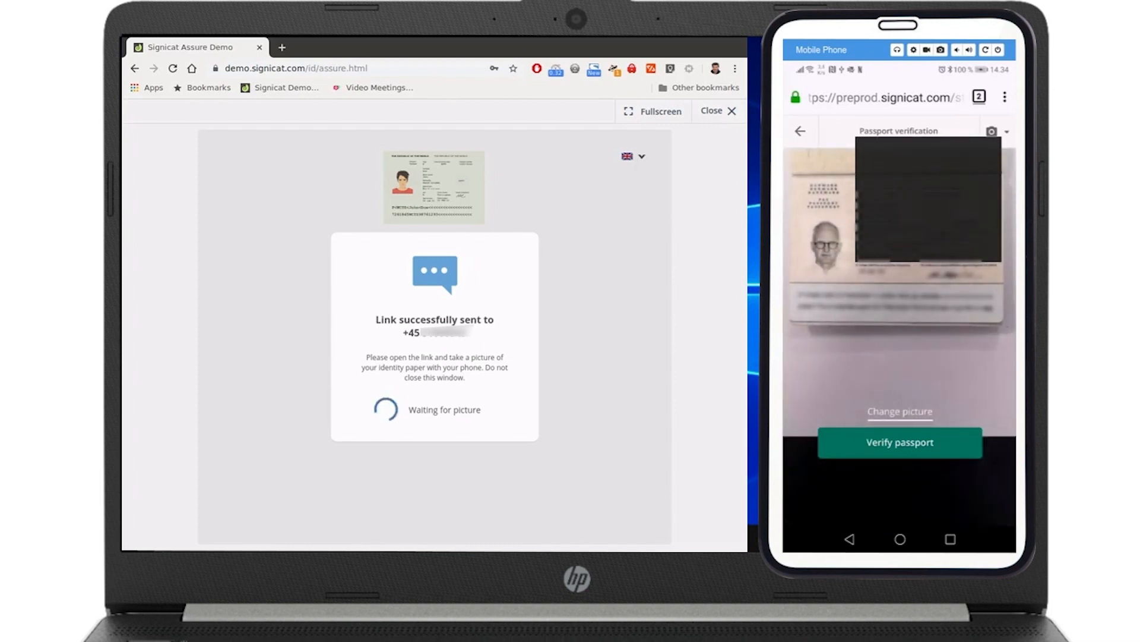
Step: Verify the passport photo so the Identity verified page lists the SAML attributes
left_click(901, 442)
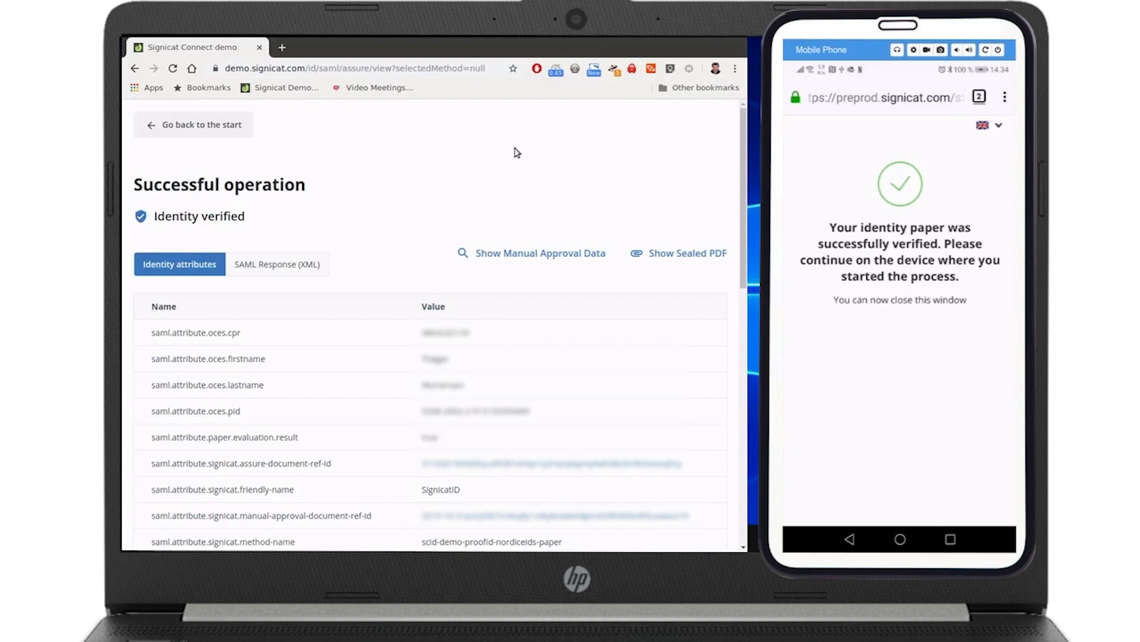
mouse_move(390, 316)
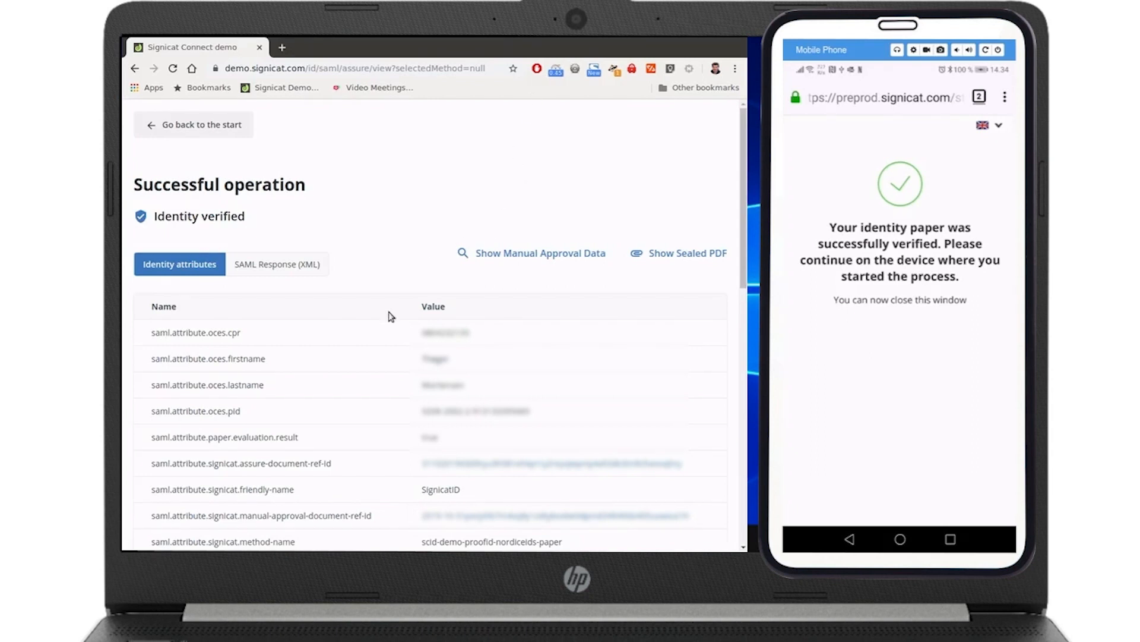